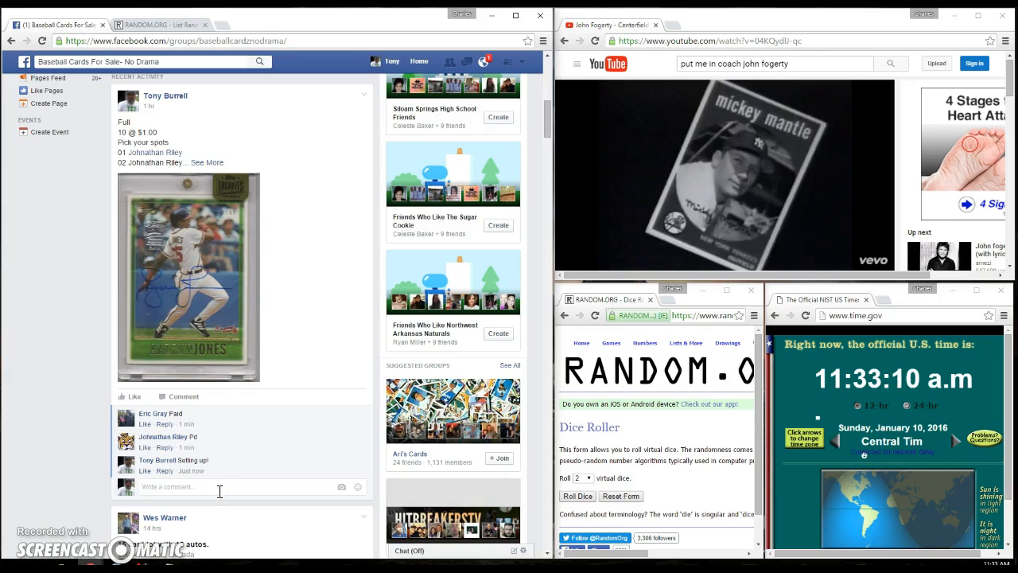
- Expand the baseball card break raffle post to show all ten claimed spots
type("Live")
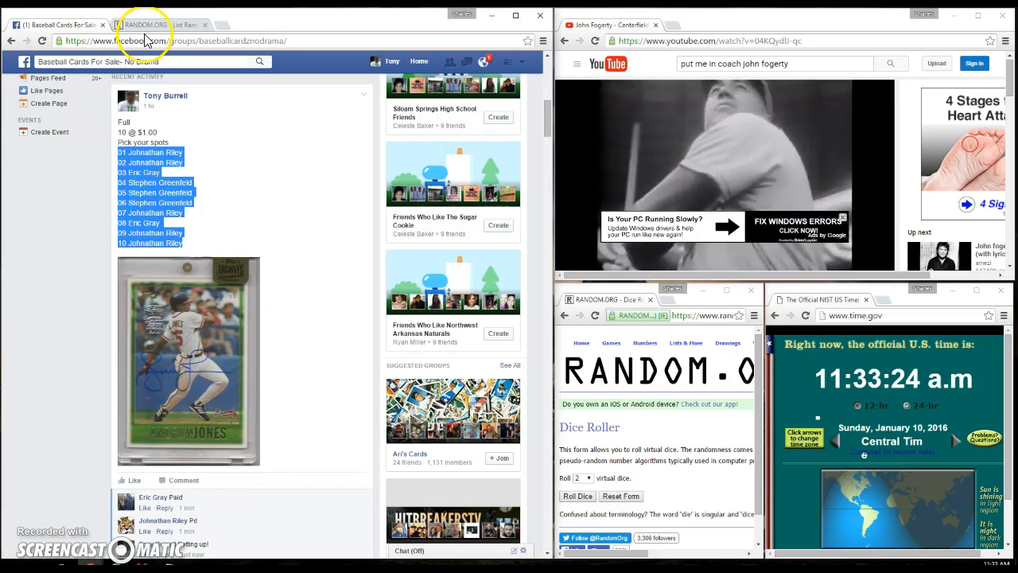
- Paste the ten raffle spots into the List Randomizer field and roll two dice
left_click(159, 16)
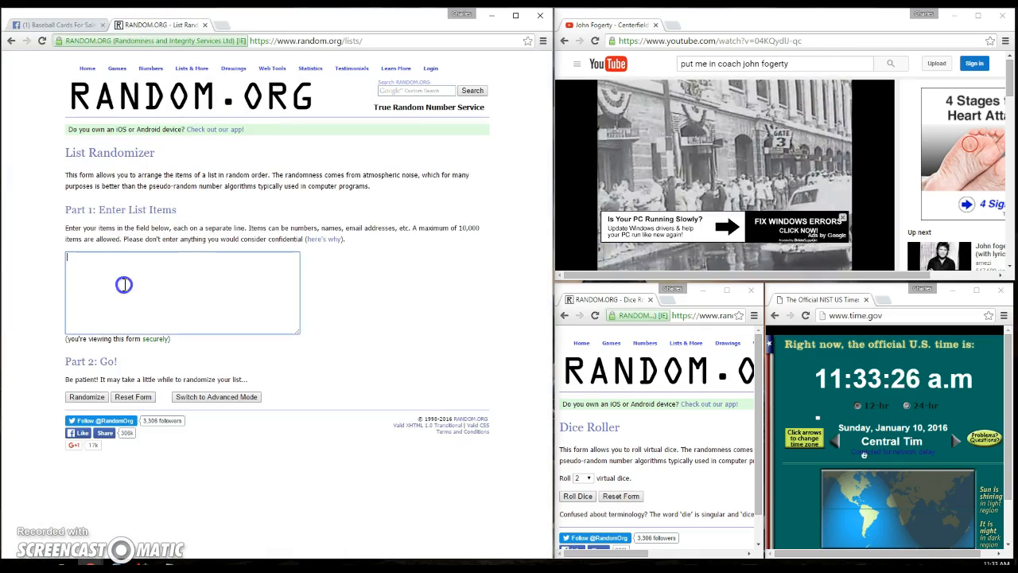
type("01 Johnathan Riley")
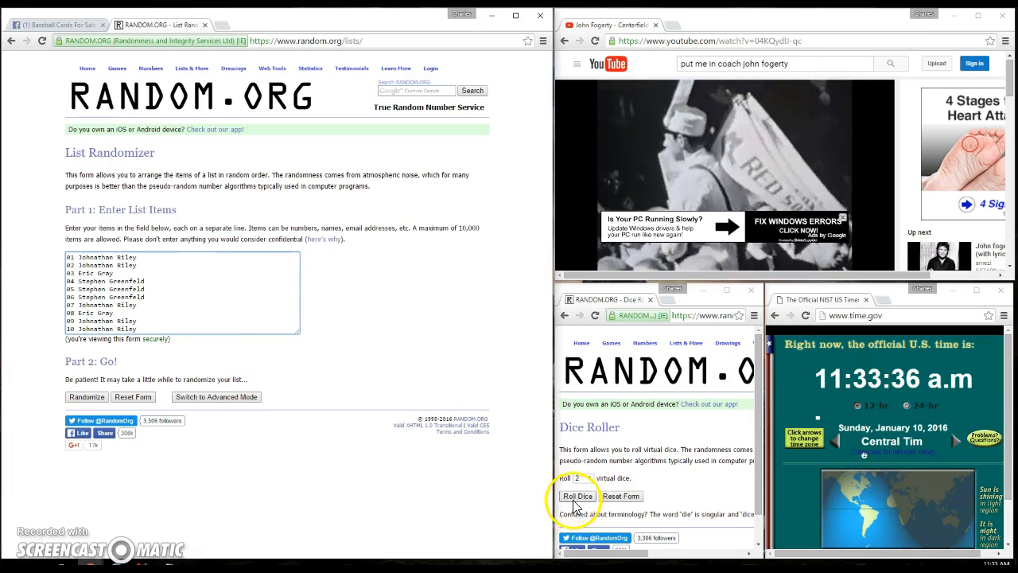
left_click(577, 496)
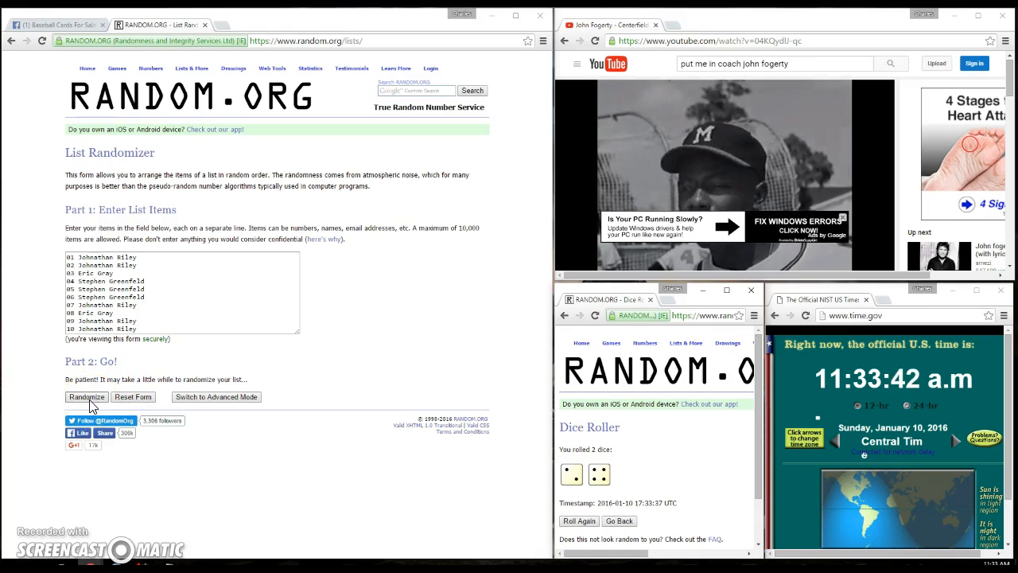
- Randomize the ten-spot list, then shuffle it again four more times
left_click(86, 397)
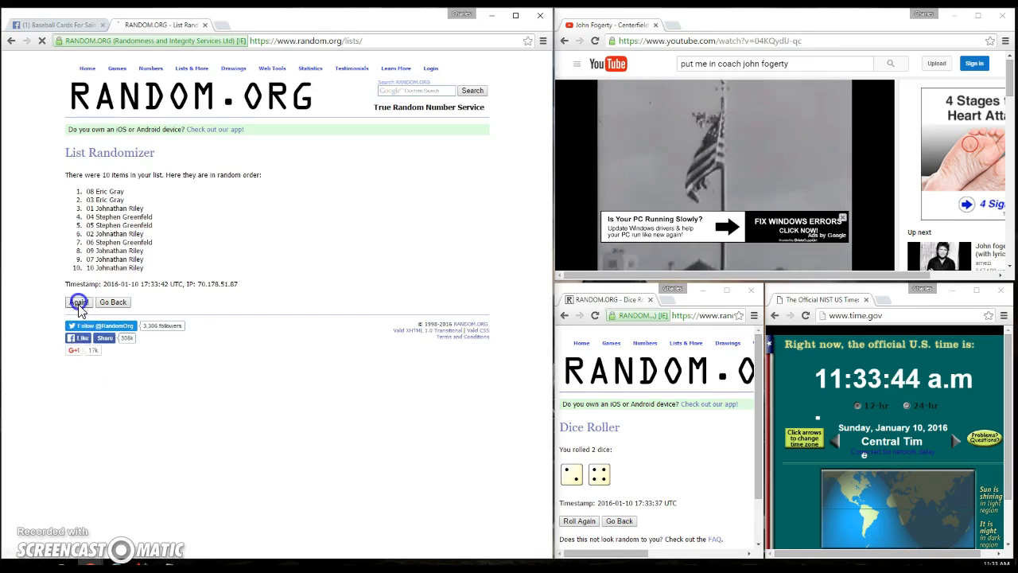
left_click(78, 302)
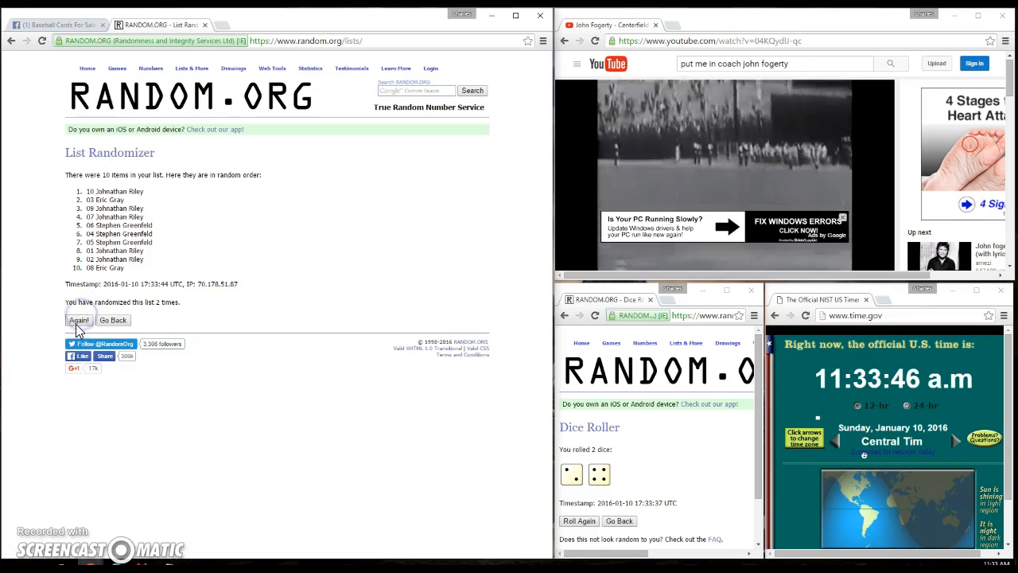
left_click(78, 319)
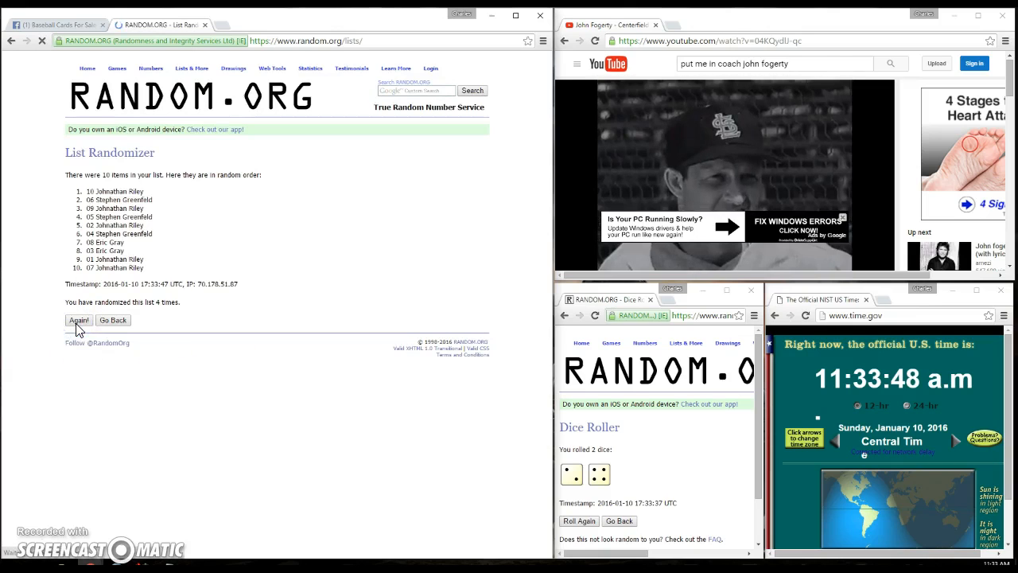
left_click(78, 320)
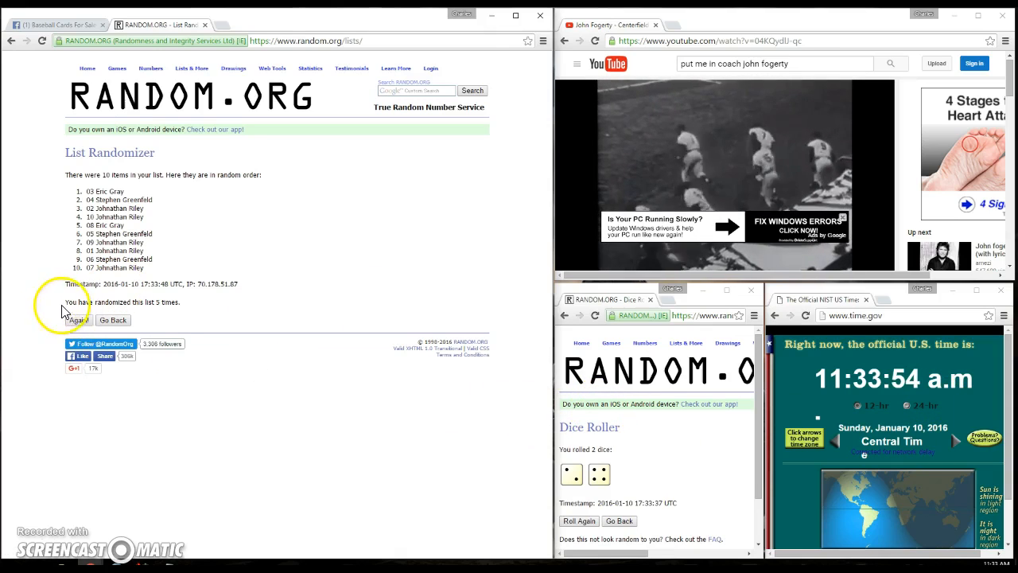
left_click(79, 319)
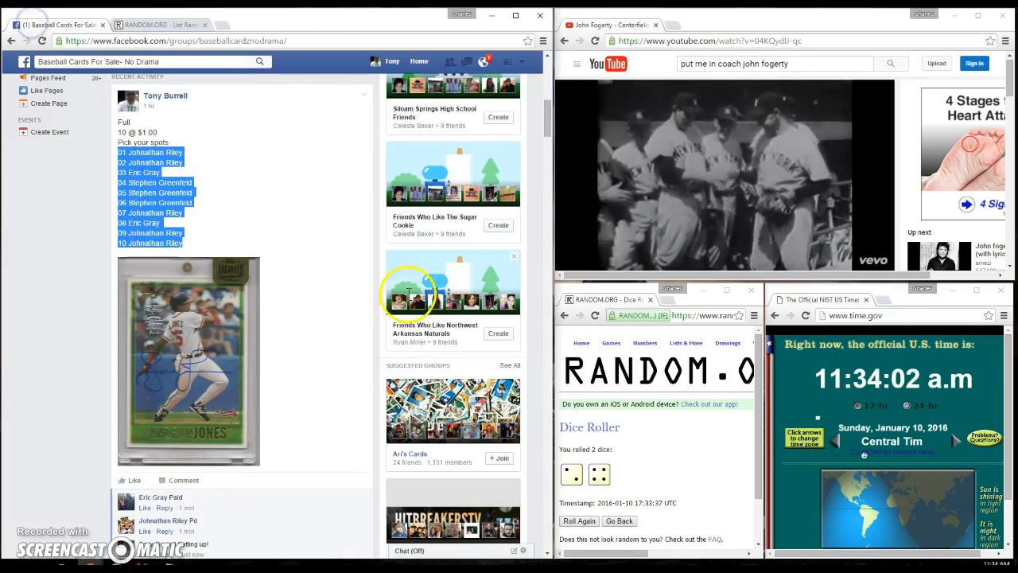
- Comment 'Done' under the raffle post
scroll("down", 3)
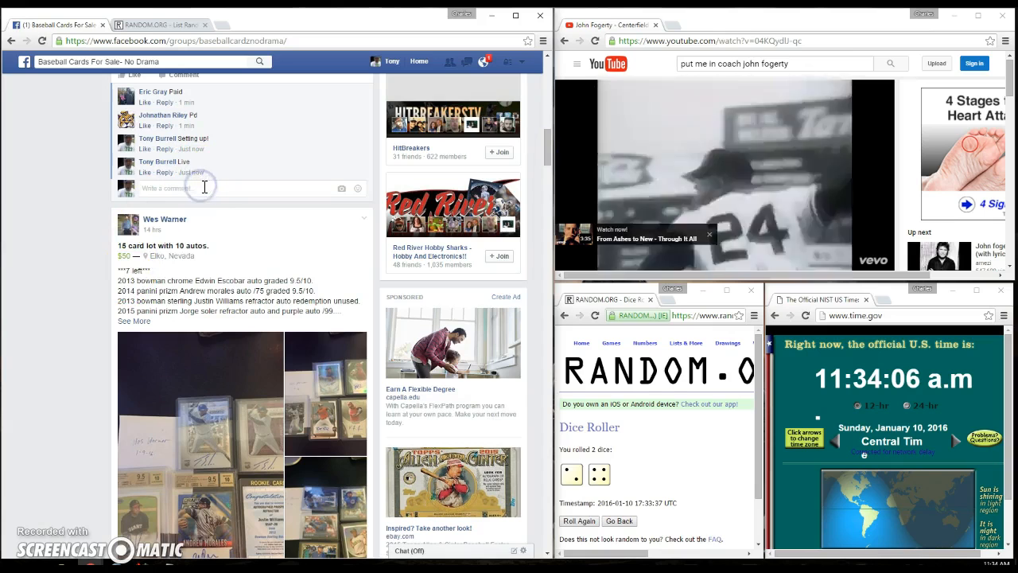
type("Done")
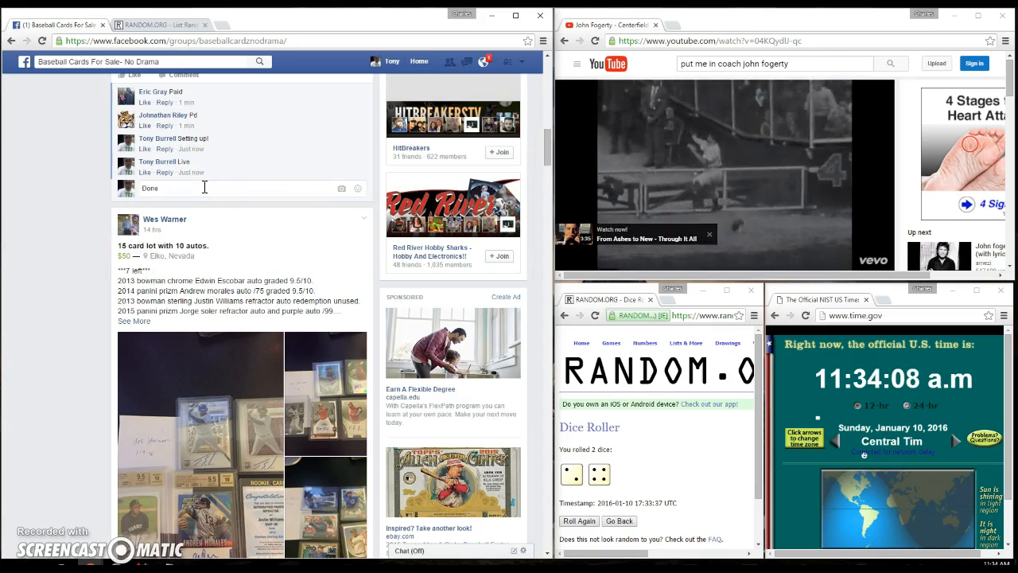